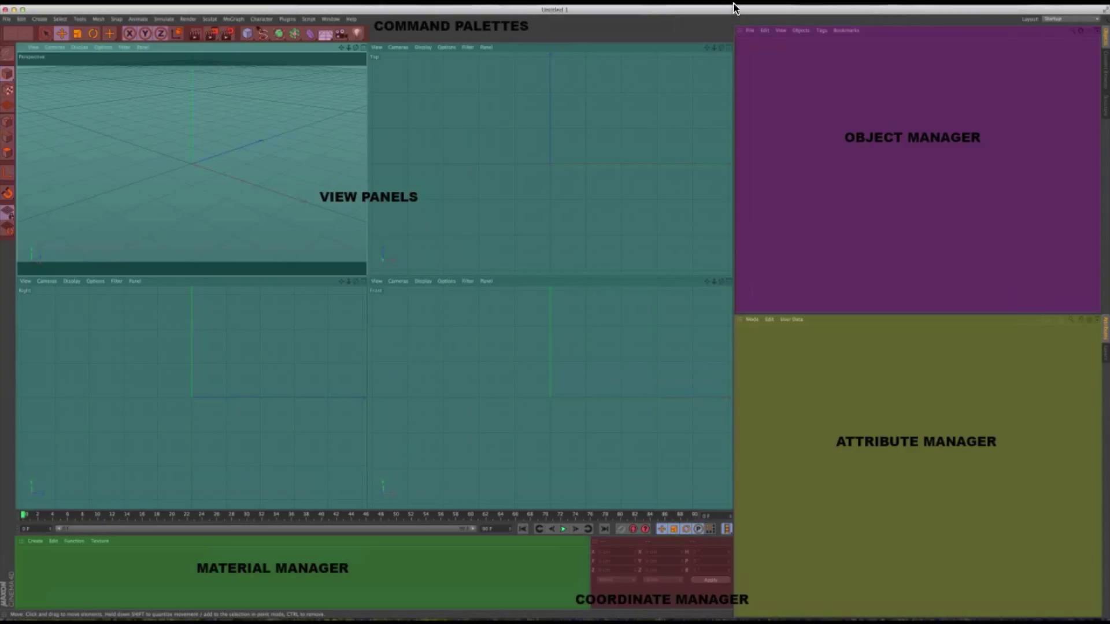
pyautogui.moveTo(650, 192)
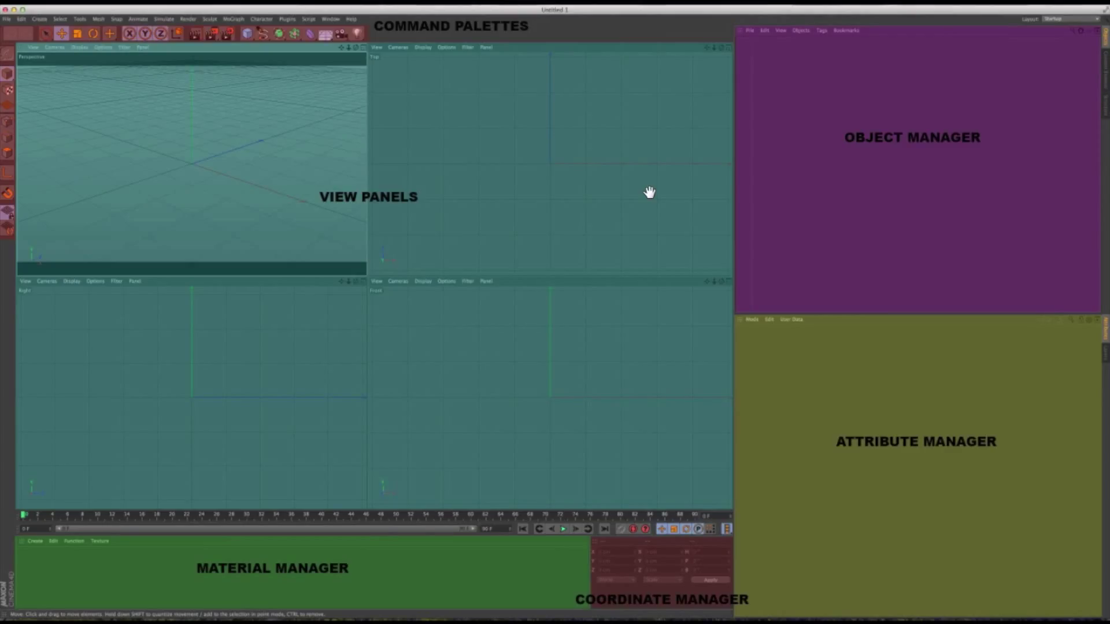
pyautogui.moveTo(444, 169)
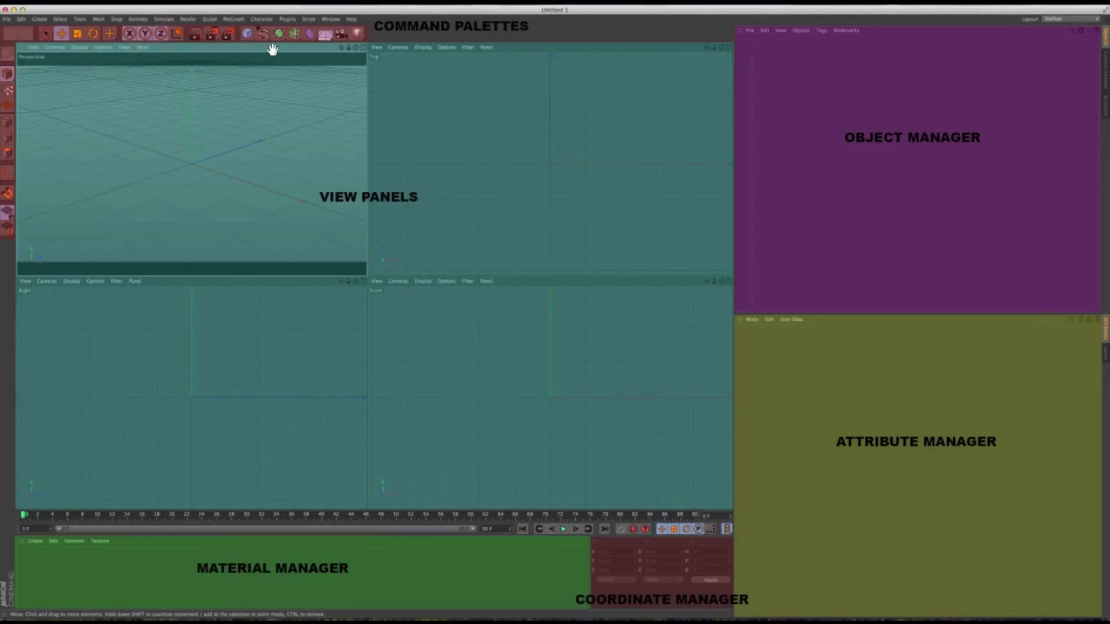
pyautogui.moveTo(23, 61)
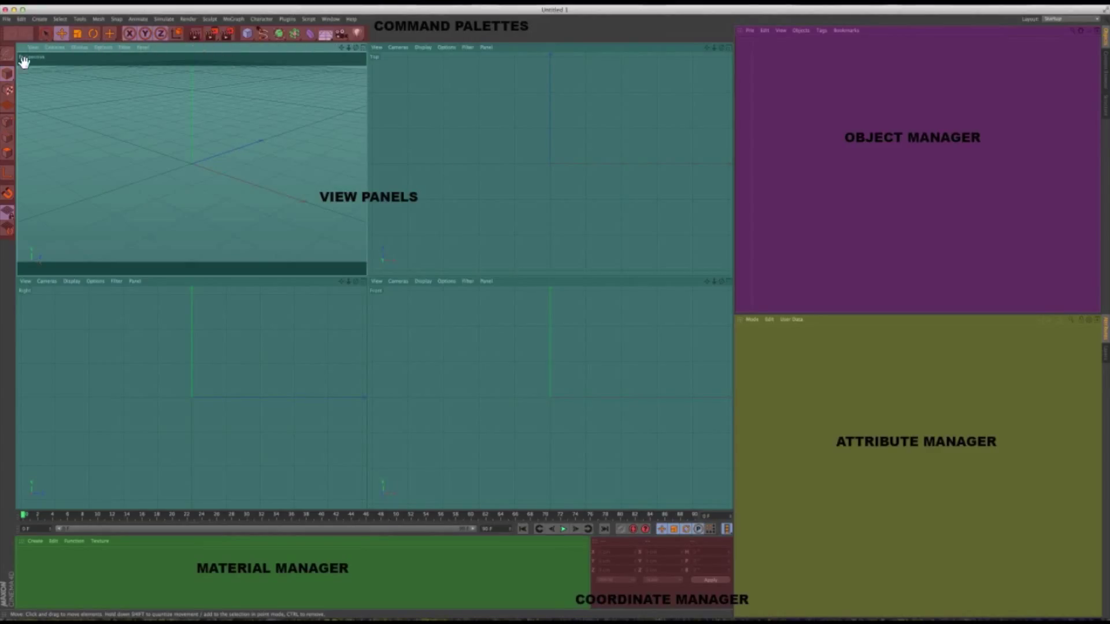
pyautogui.moveTo(30, 113)
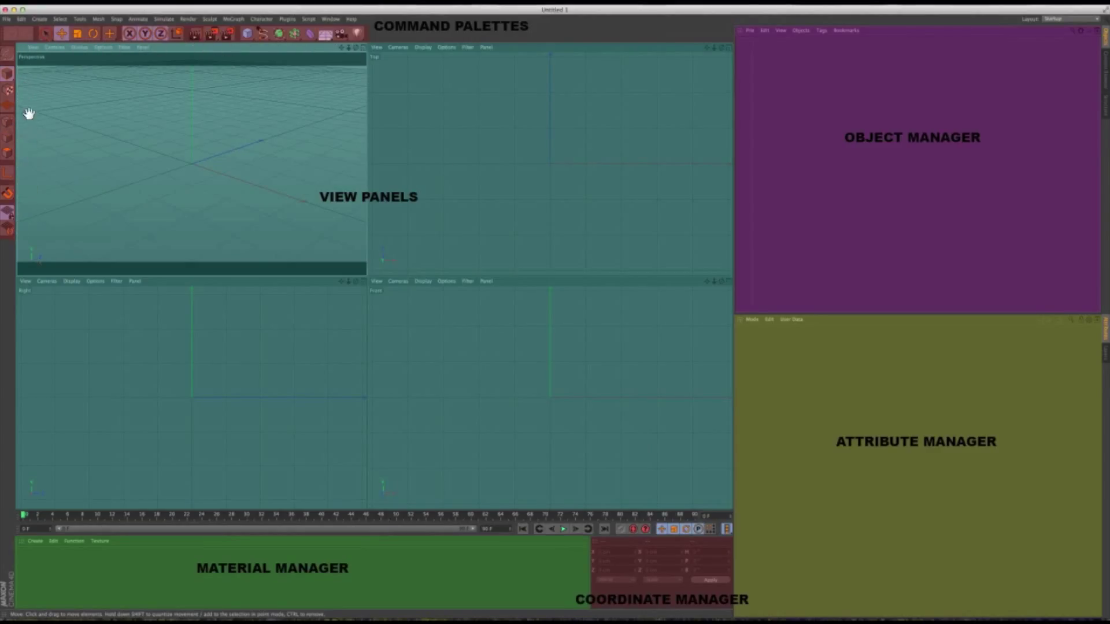
pyautogui.moveTo(340, 52)
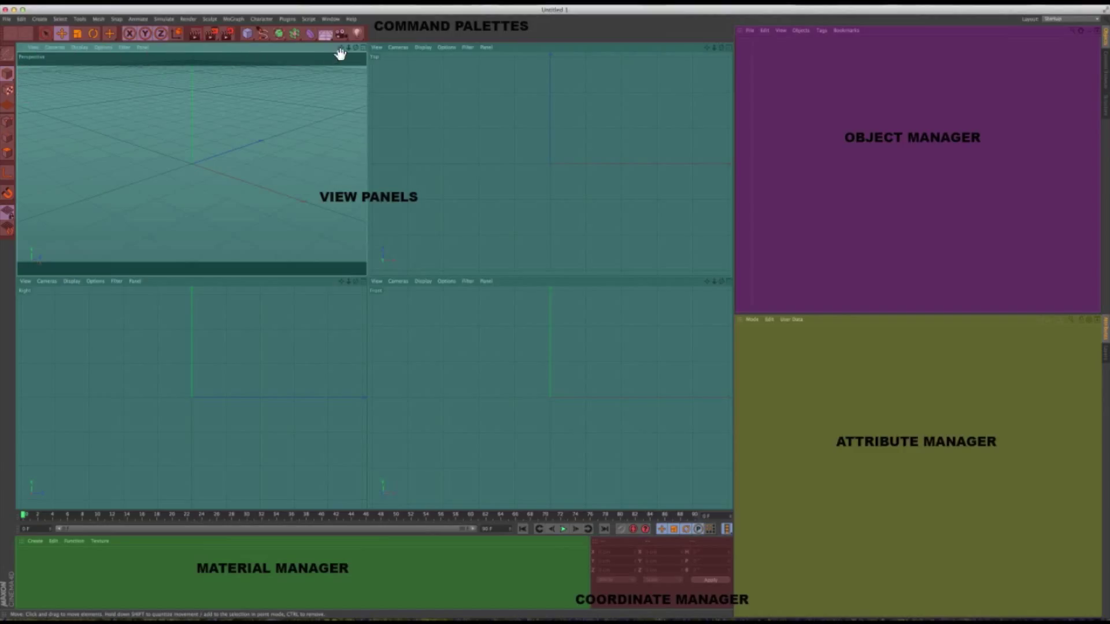
pyautogui.moveTo(483, 173)
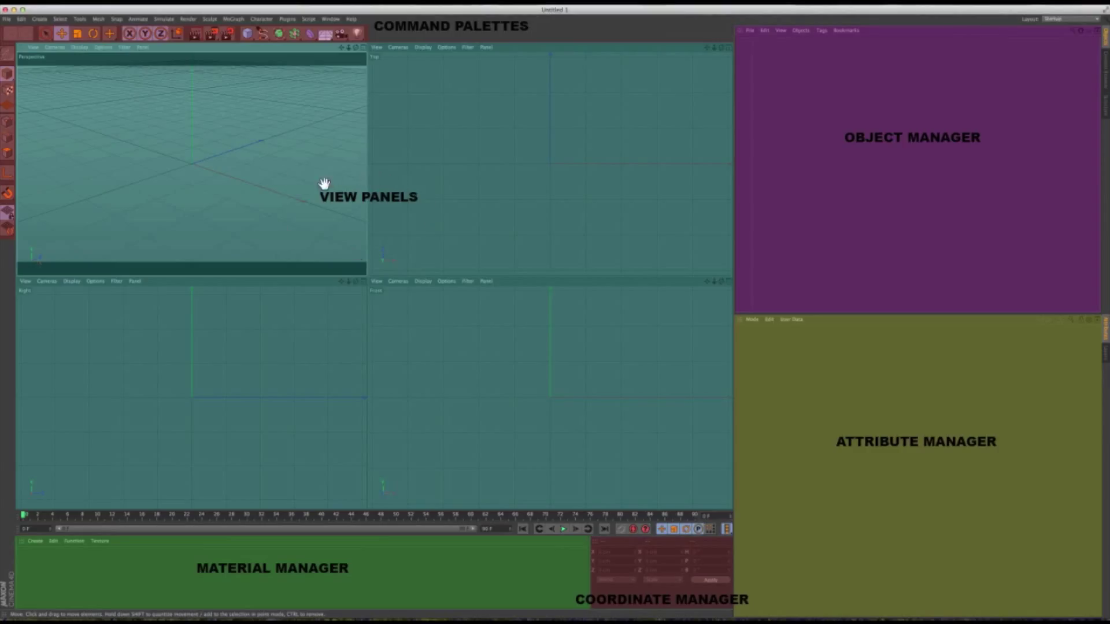
pyautogui.moveTo(307, 201)
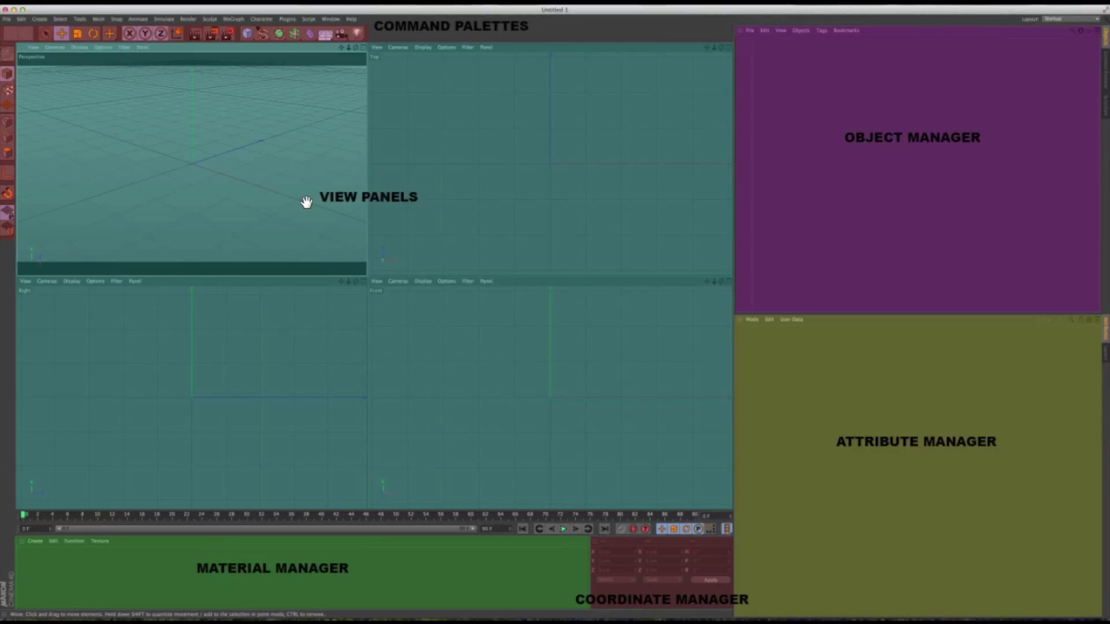
pyautogui.moveTo(36, 78)
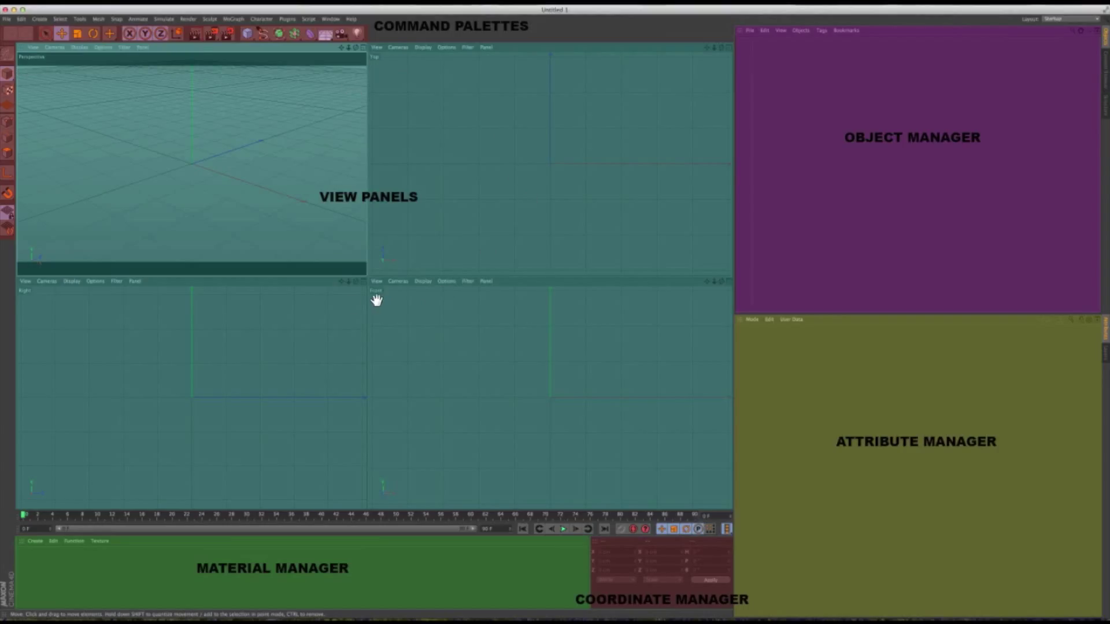
pyautogui.moveTo(75, 305)
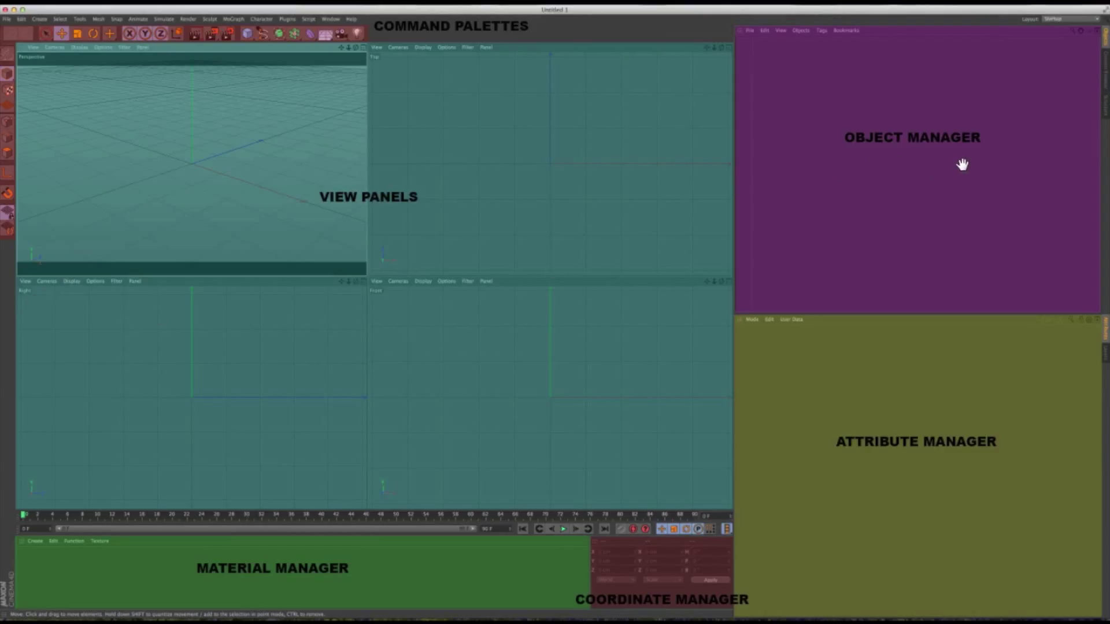
pyautogui.moveTo(887, 167)
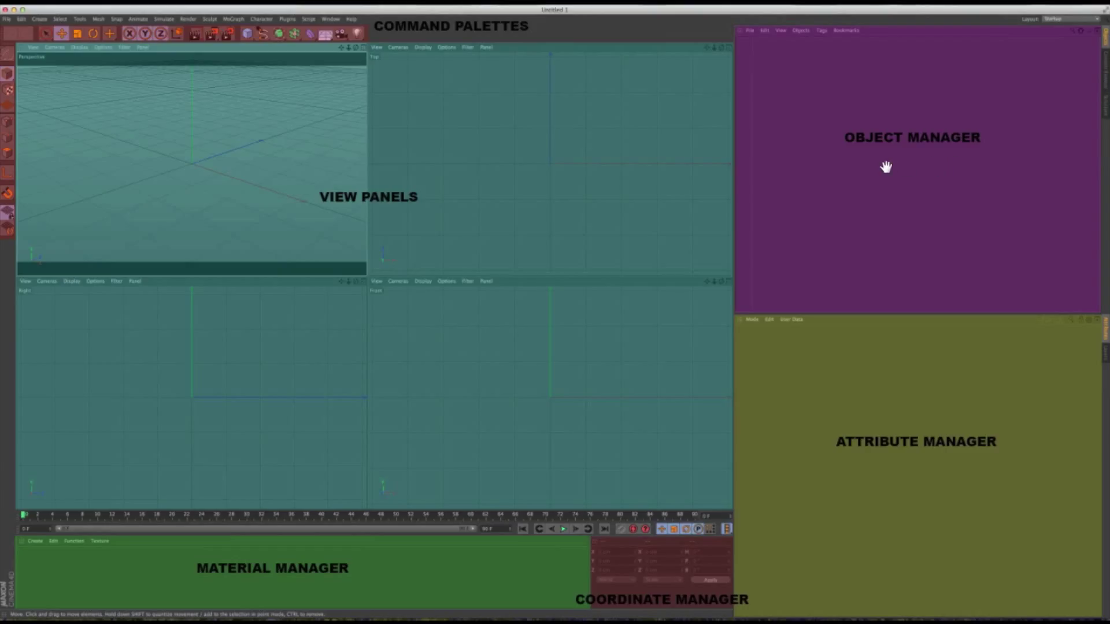
pyautogui.moveTo(227, 585)
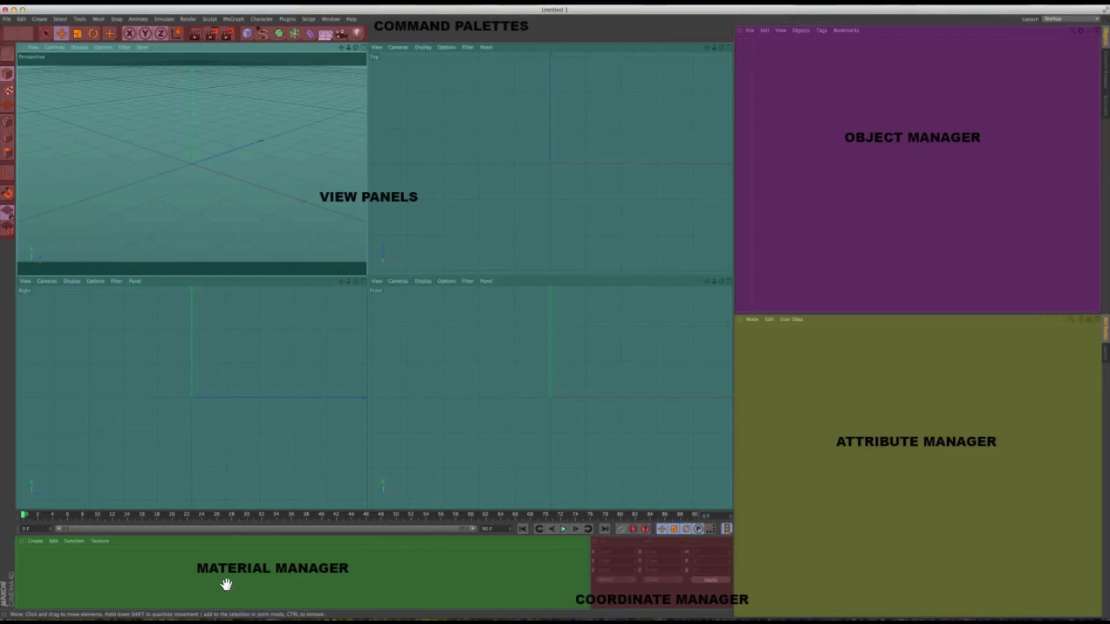
pyautogui.moveTo(360, 591)
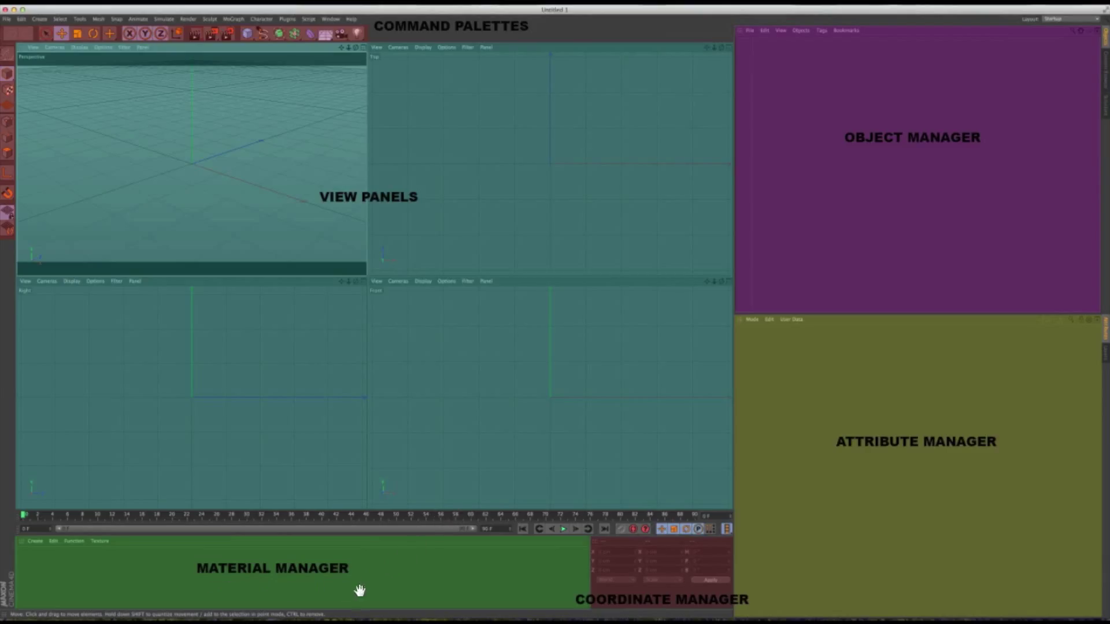
pyautogui.moveTo(271, 589)
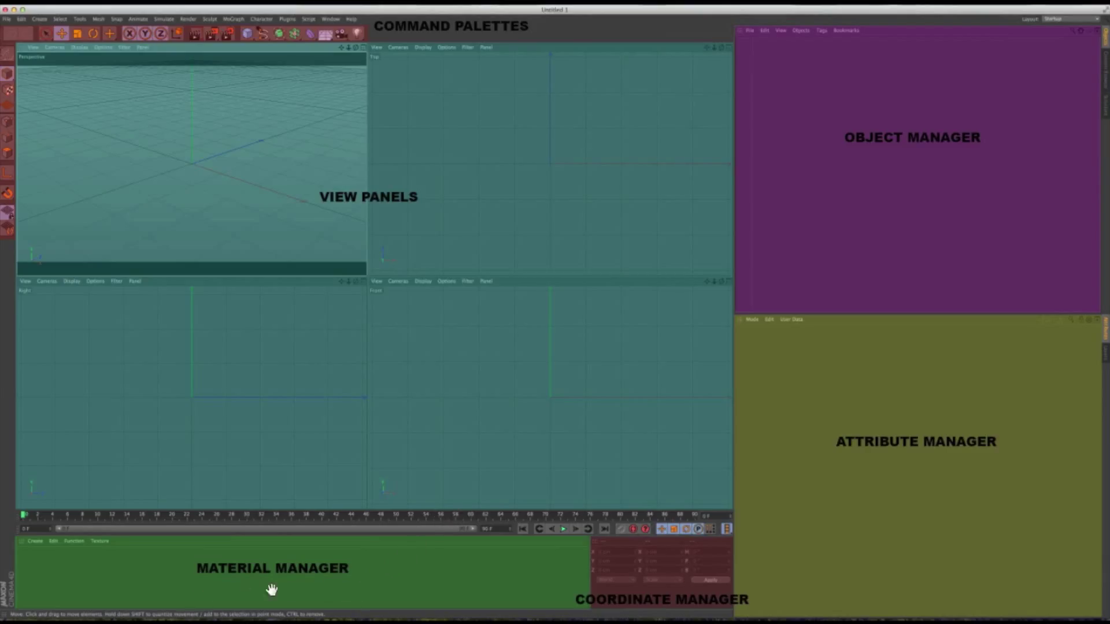
pyautogui.moveTo(292, 590)
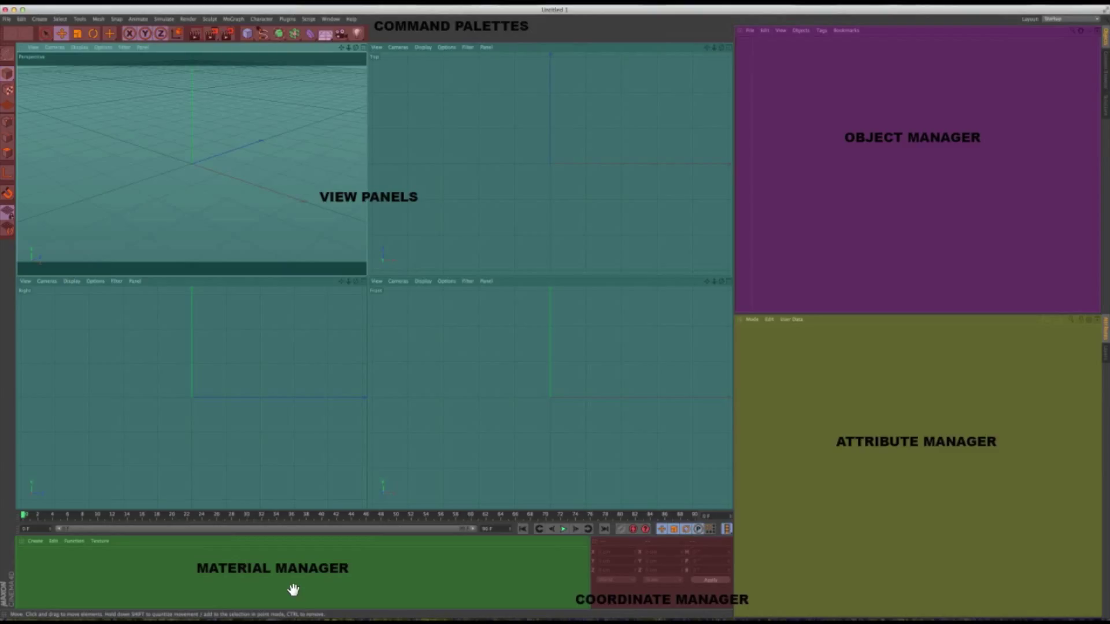
pyautogui.moveTo(318, 590)
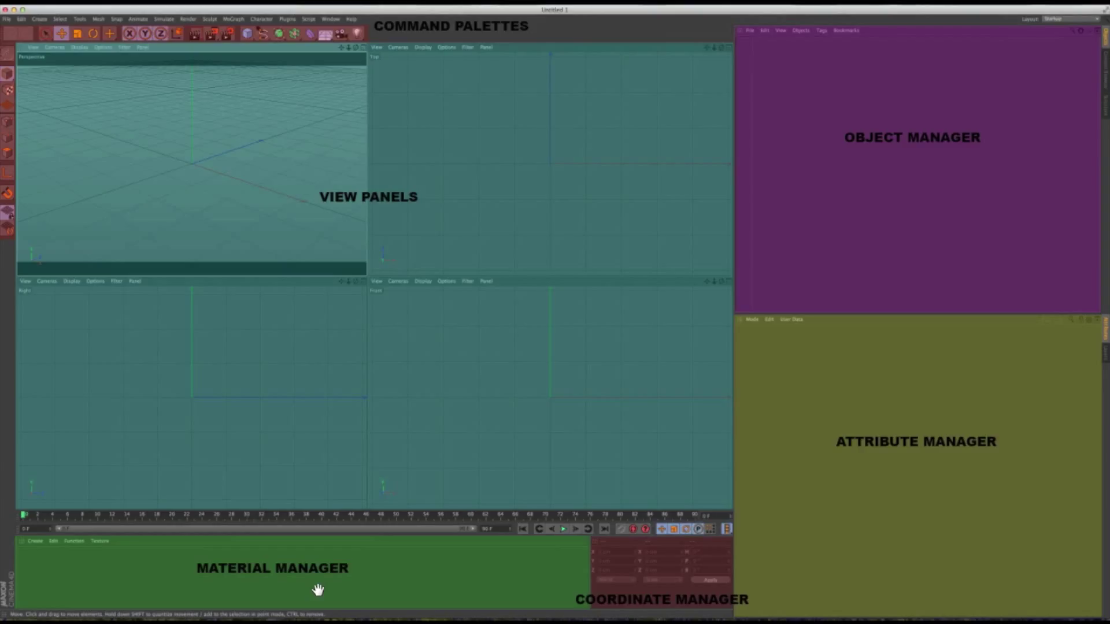
pyautogui.moveTo(682, 614)
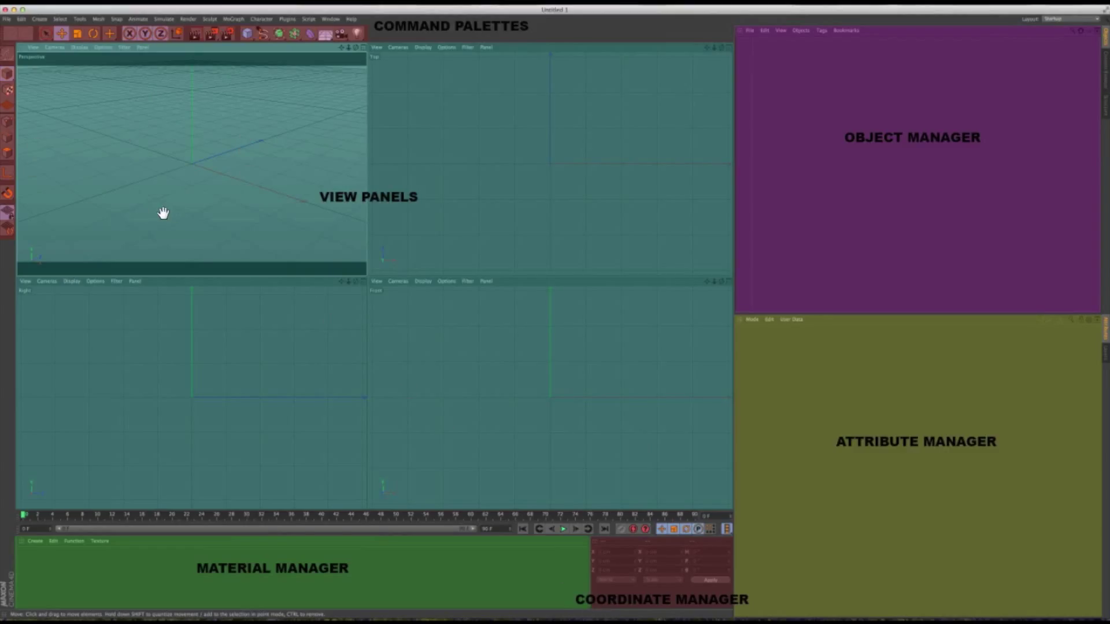
pyautogui.moveTo(629, 603)
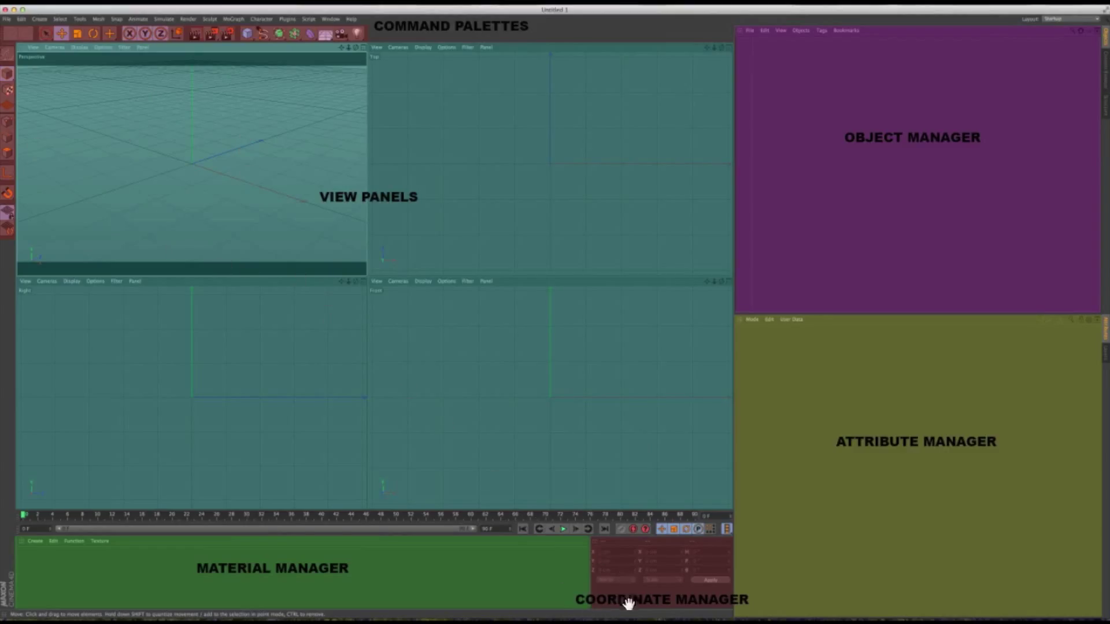
pyautogui.moveTo(625, 579)
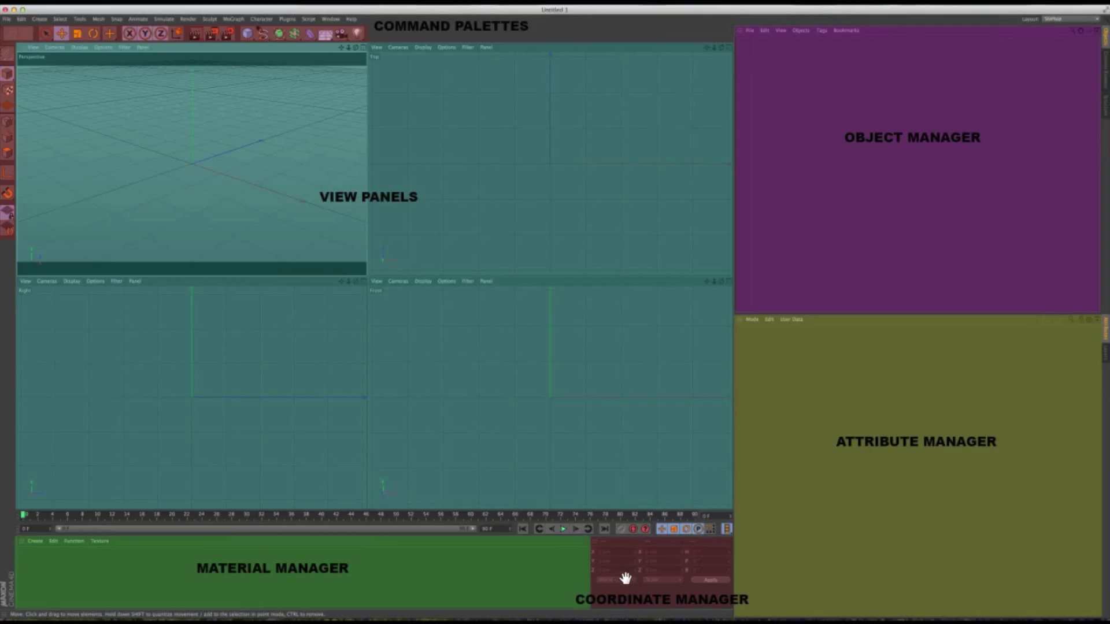
pyautogui.moveTo(825, 406)
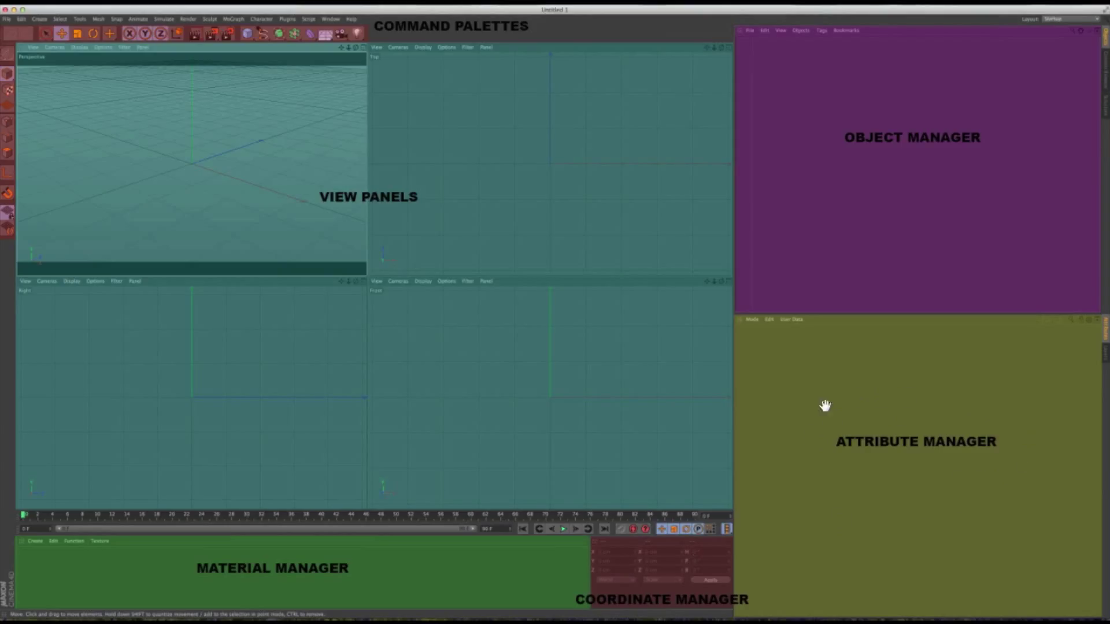
pyautogui.moveTo(888, 472)
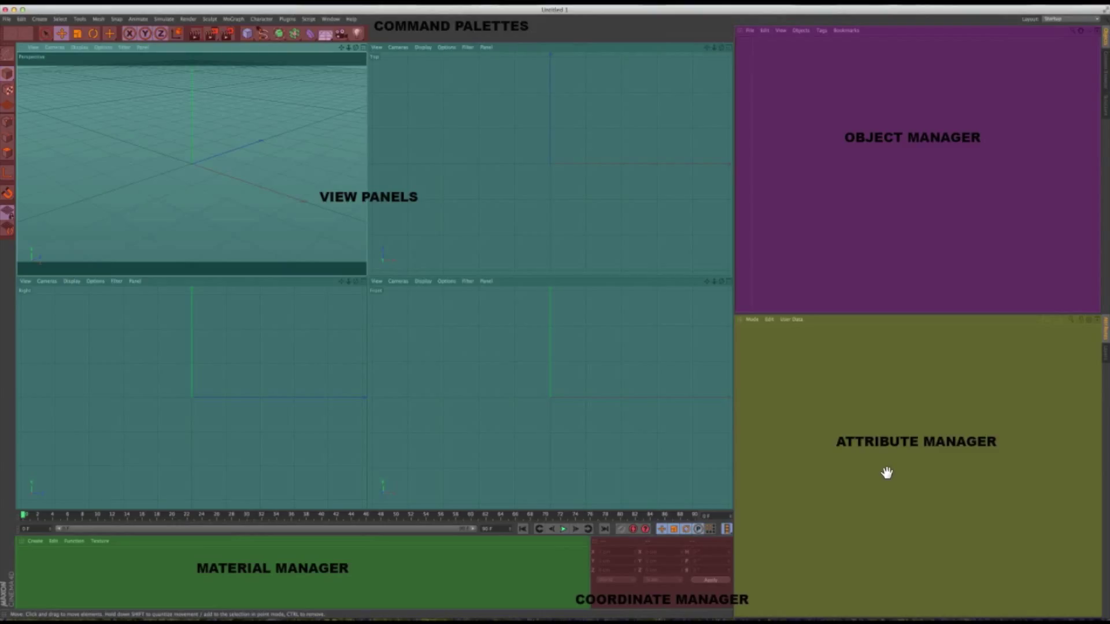
pyautogui.moveTo(886, 477)
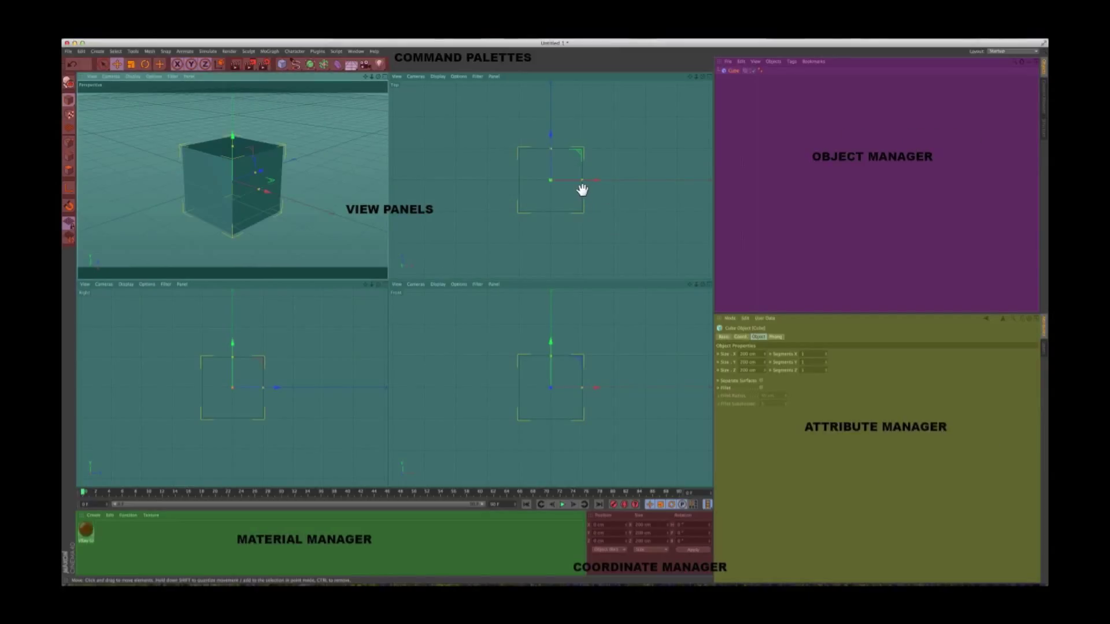
pyautogui.moveTo(288, 131)
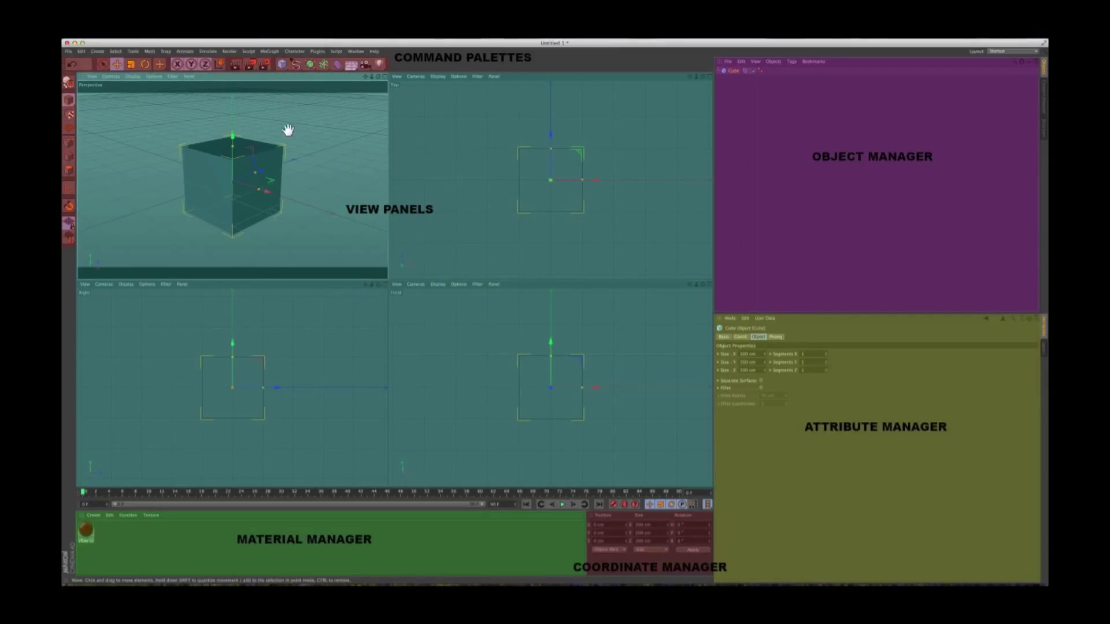
pyautogui.moveTo(298, 219)
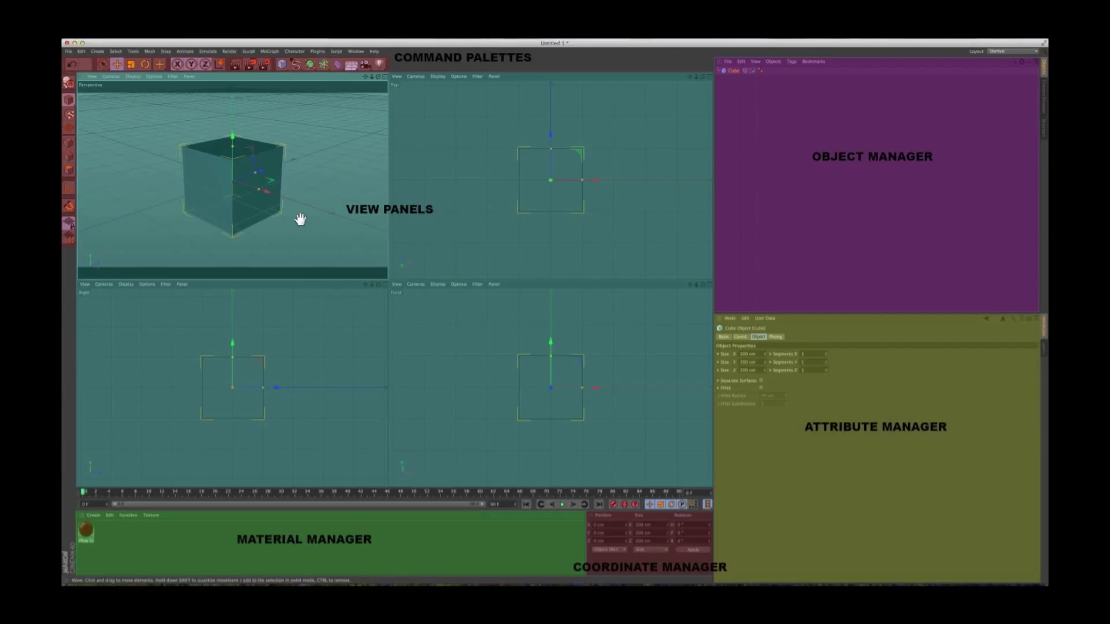
pyautogui.moveTo(417, 333)
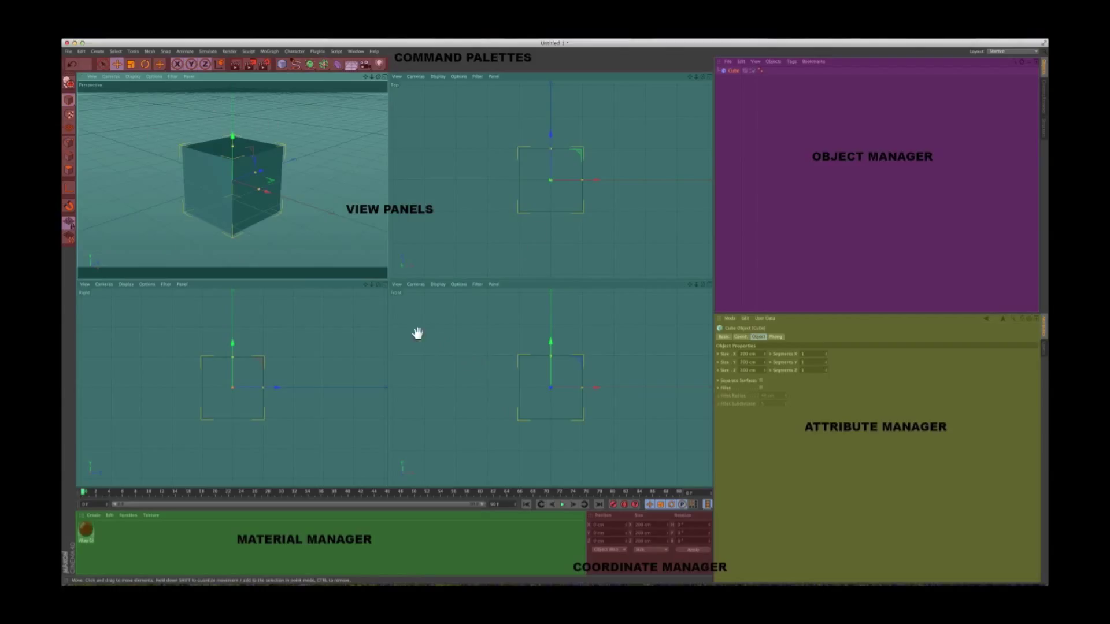
pyautogui.moveTo(777, 114)
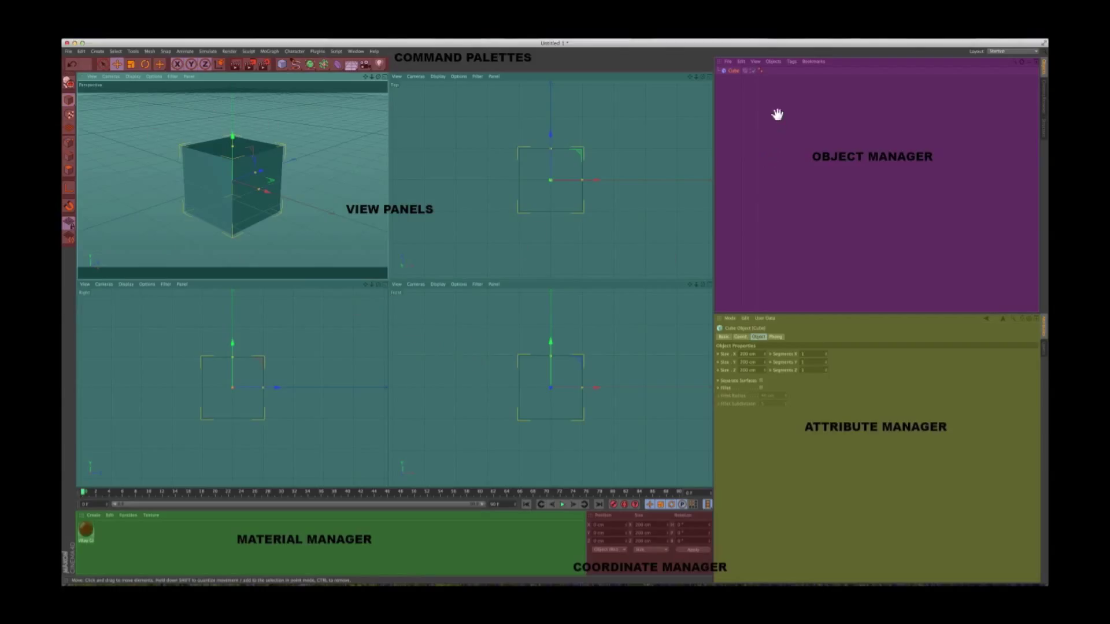
pyautogui.moveTo(750, 81)
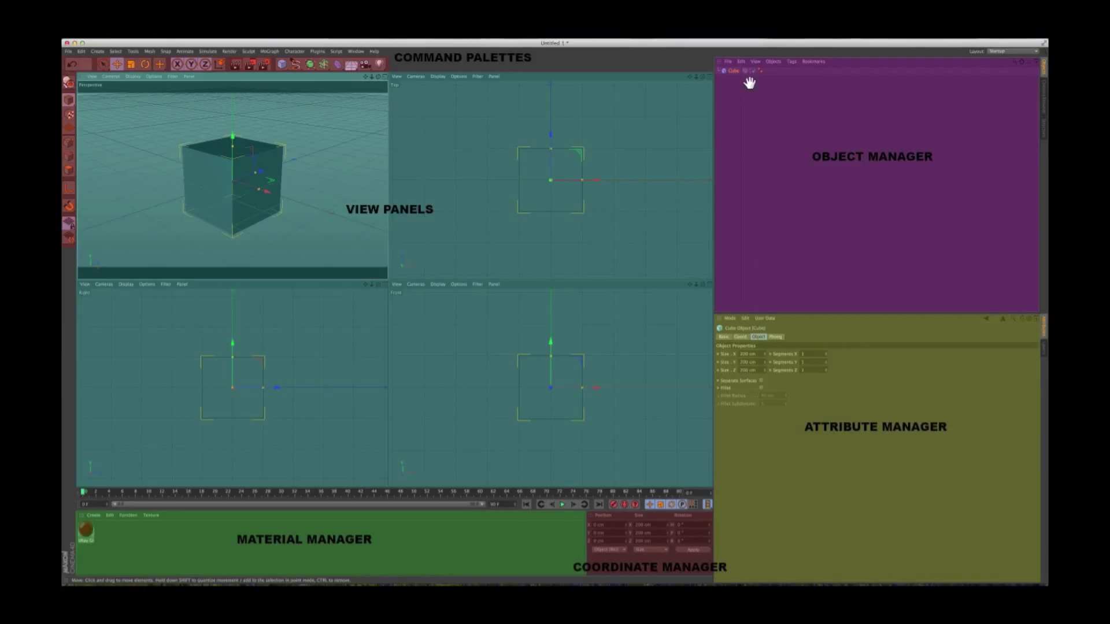
pyautogui.moveTo(818, 334)
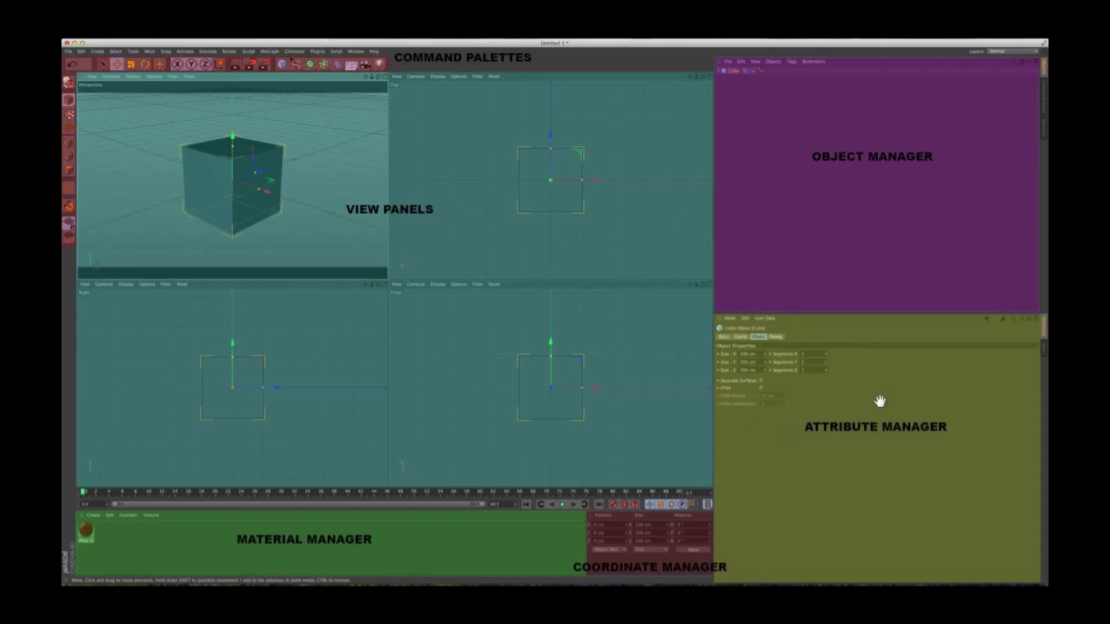
pyautogui.moveTo(857, 413)
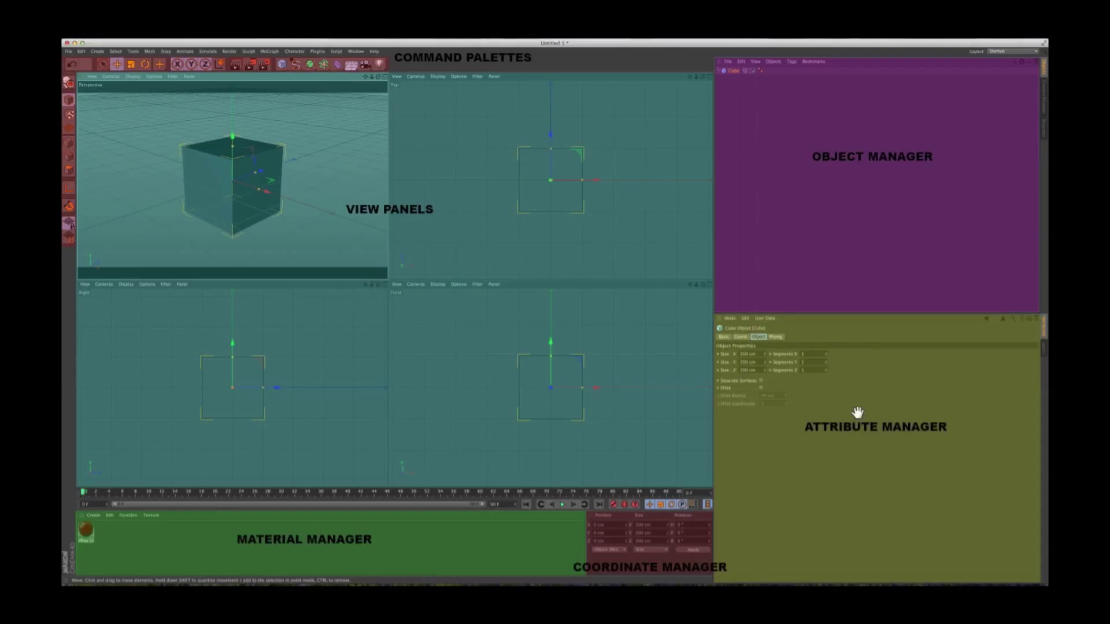
pyautogui.moveTo(777, 393)
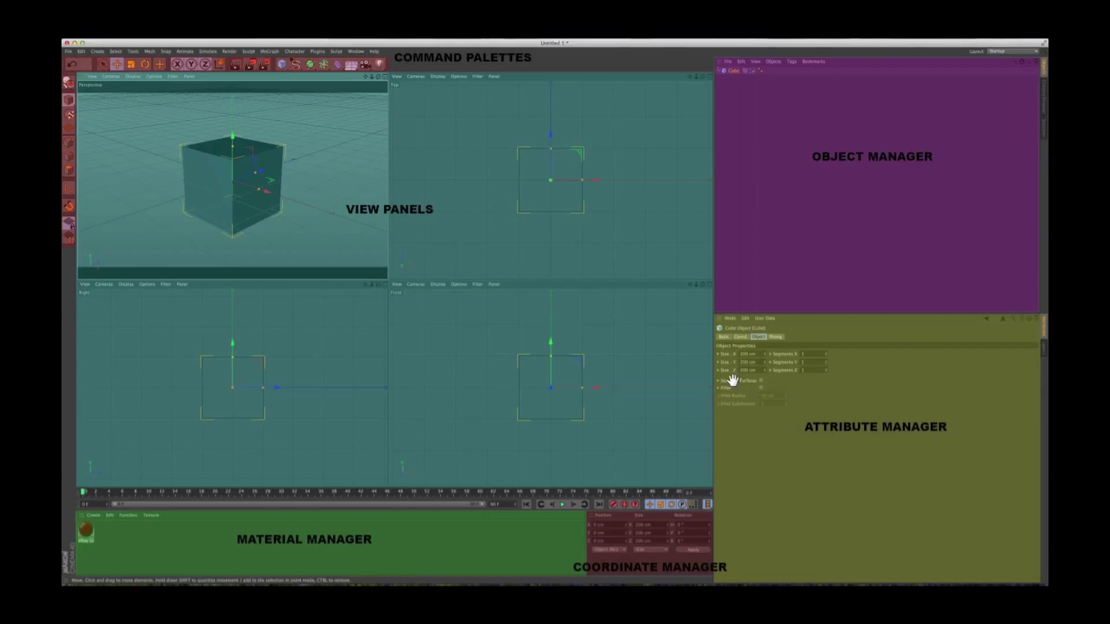
pyautogui.moveTo(733, 381)
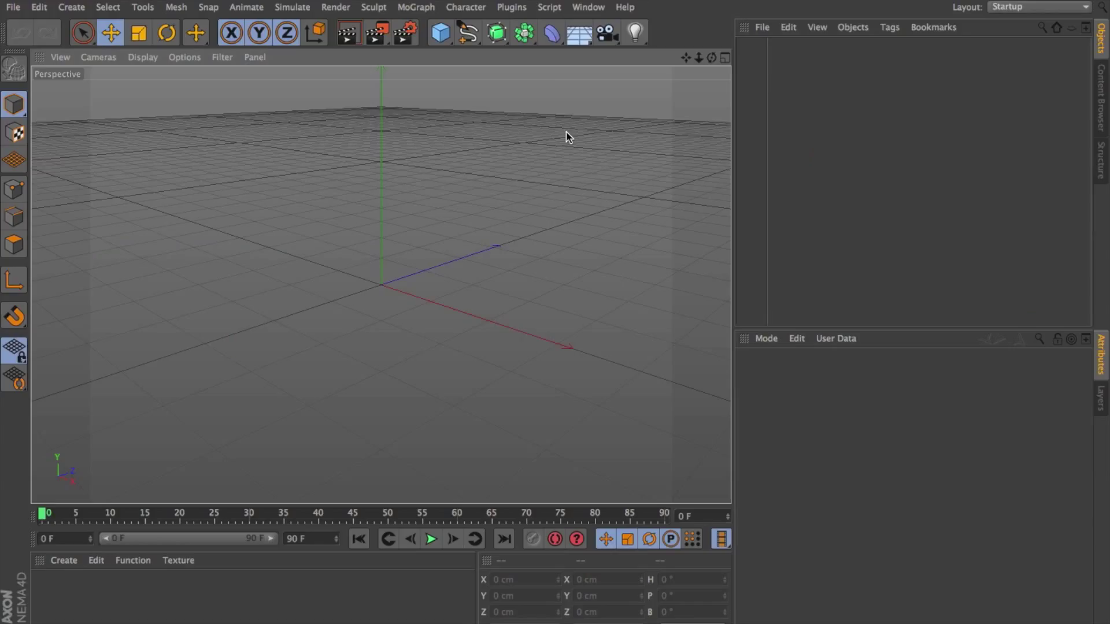
pyautogui.moveTo(473, 159)
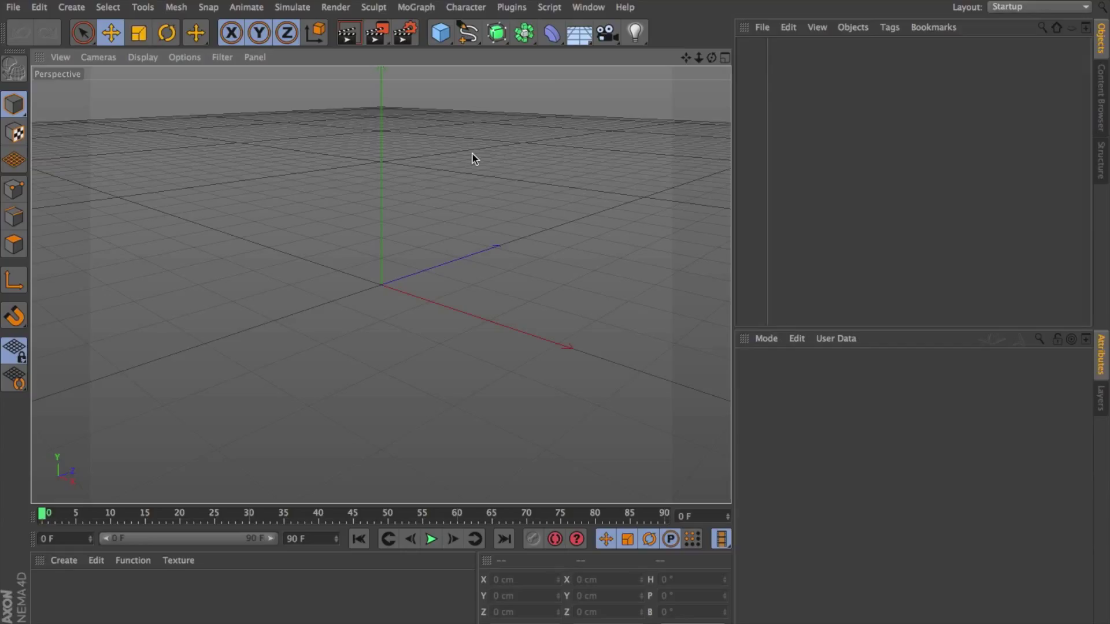
pyautogui.moveTo(496, 178)
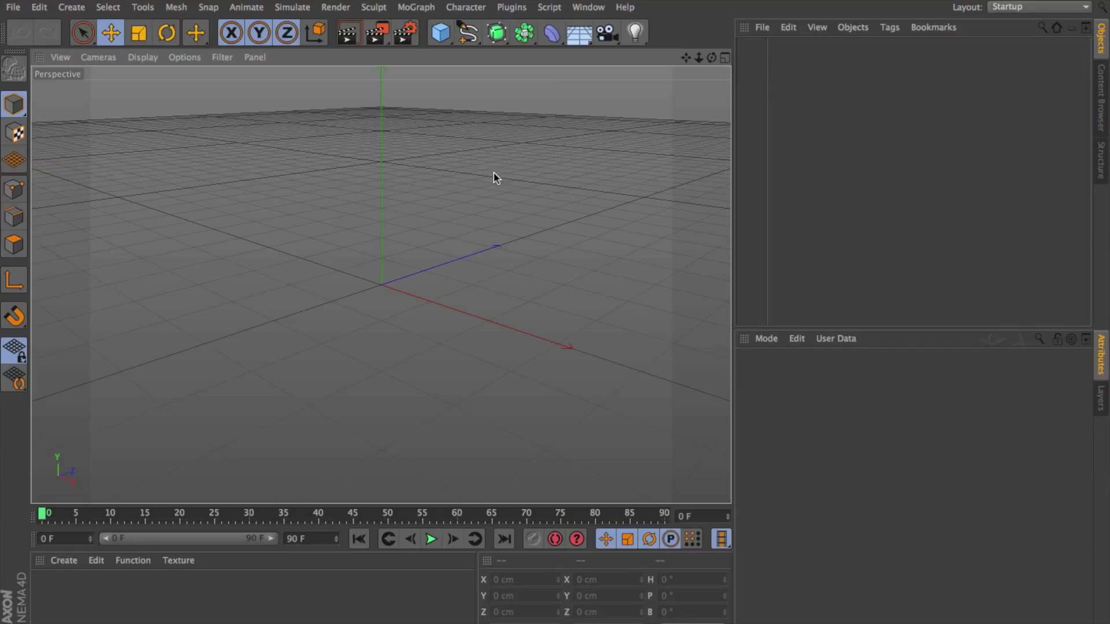